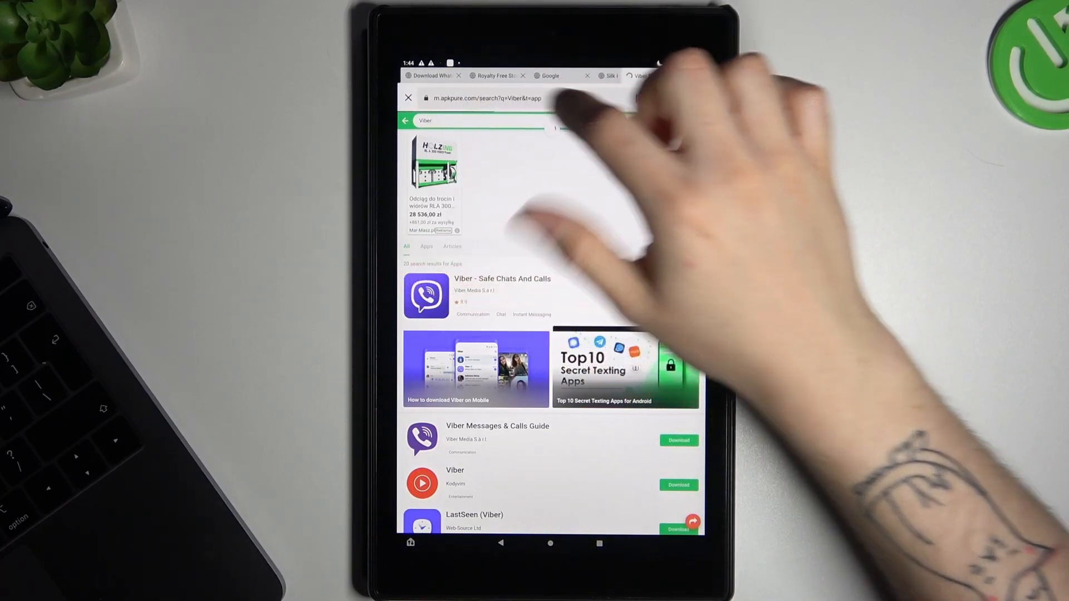
- Clear the Viber query from the search bar and search for 'Vudu' instead
click(477, 120)
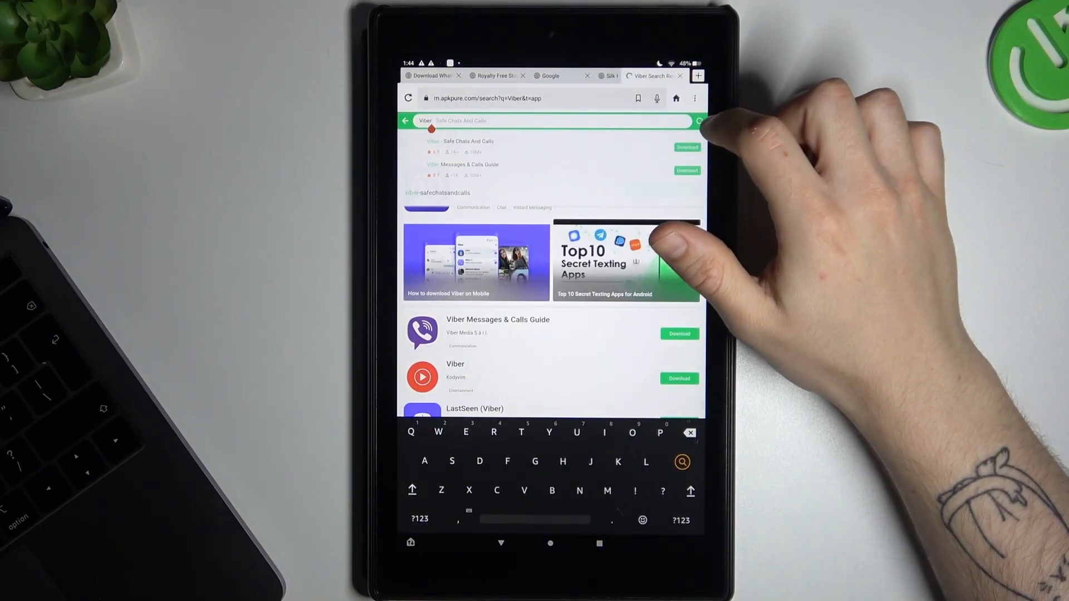
click(699, 120)
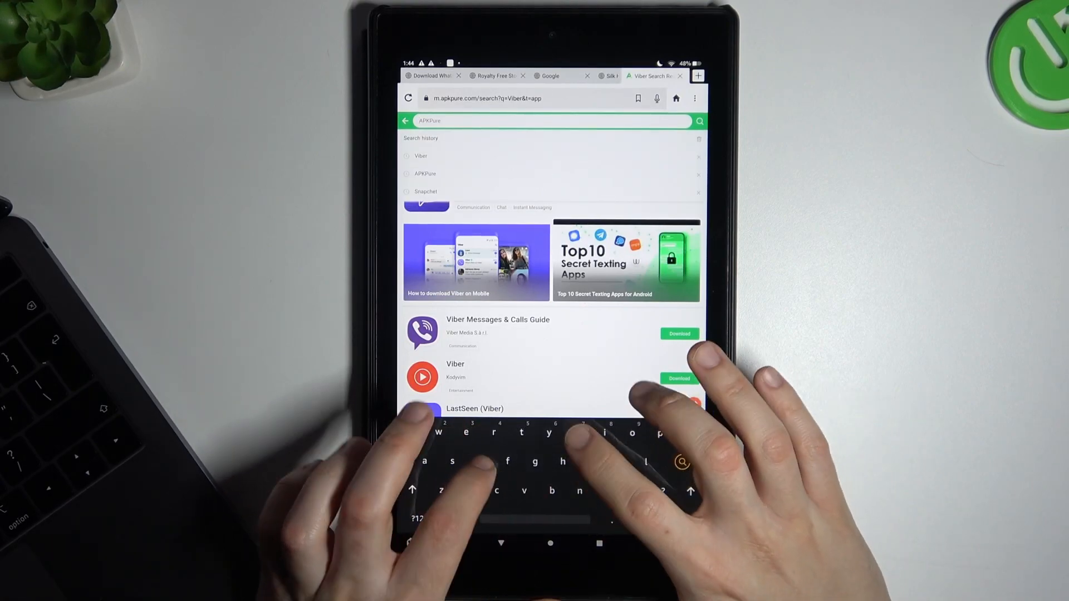
text(Vudu)
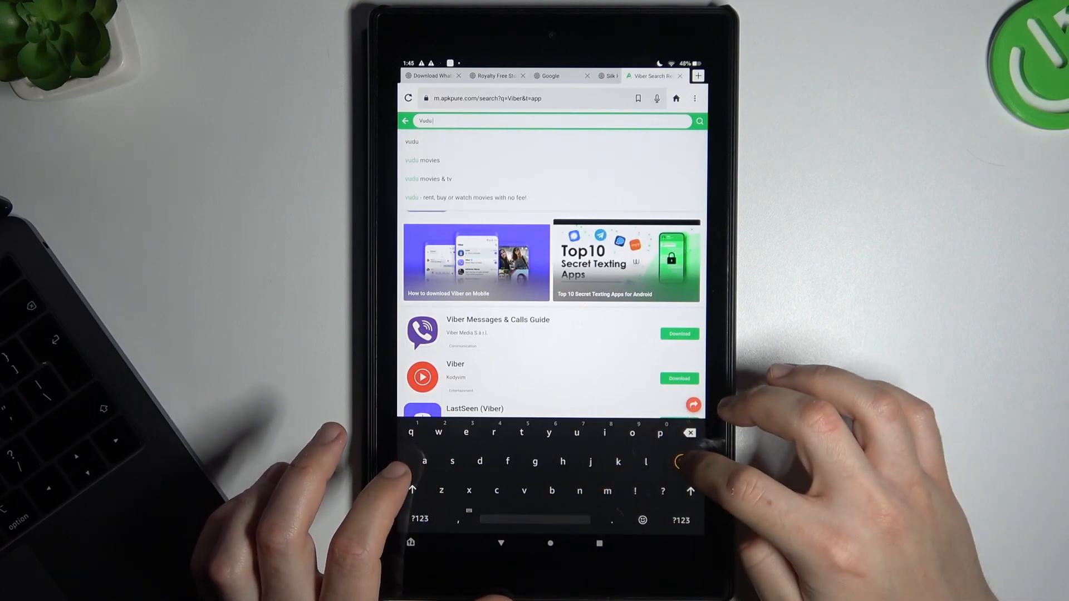
click(699, 120)
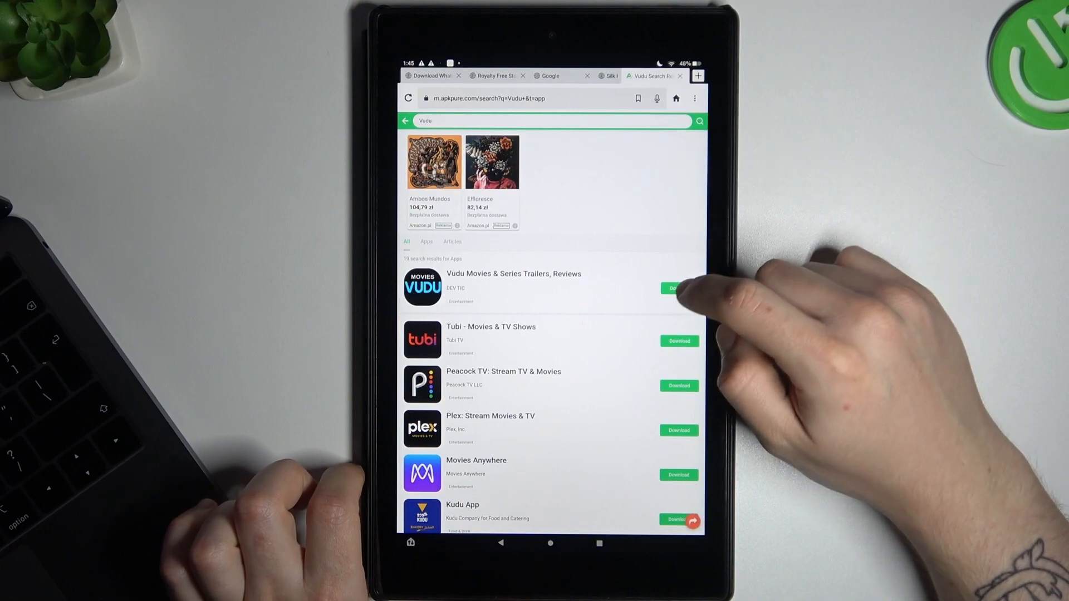
- Download the Vudu Movies & Series Trailers, Reviews APK from its app page
click(678, 287)
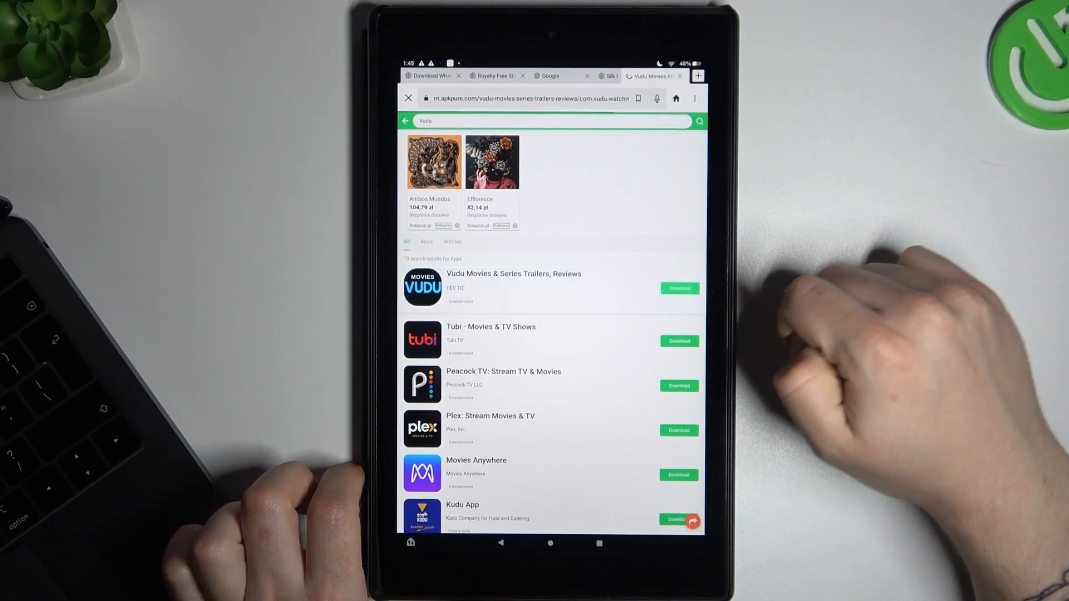
click(514, 273)
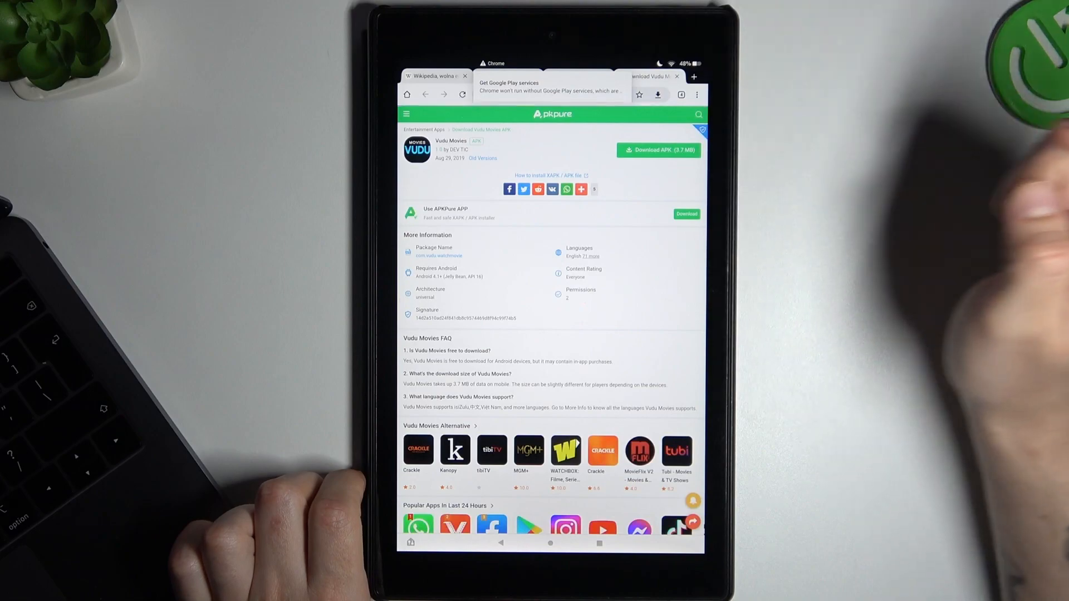
click(657, 150)
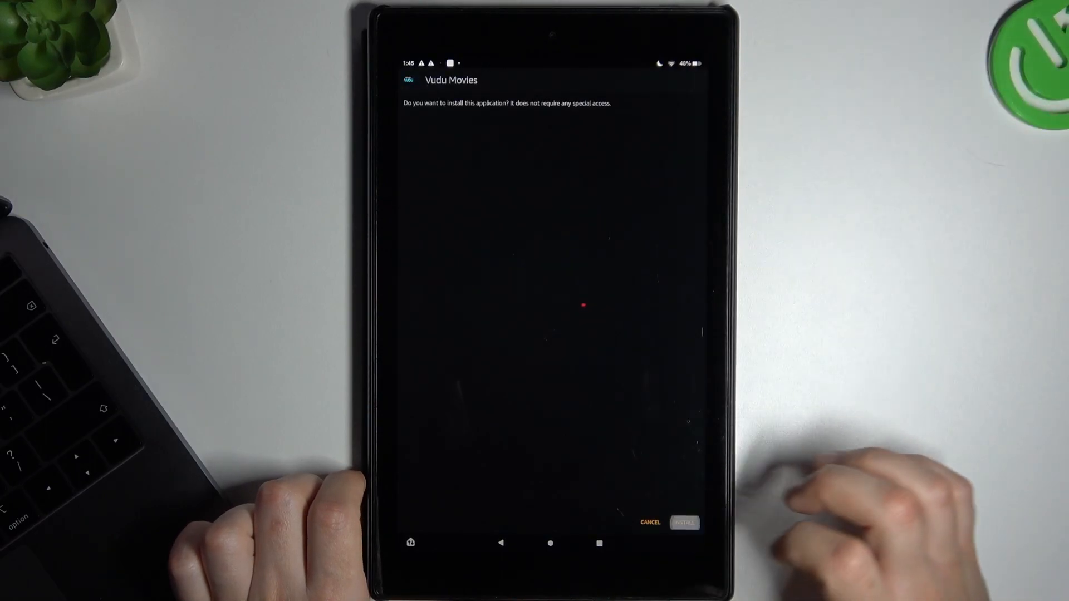
- Confirm the INSTALL prompt for Vudu Movies and launch it once installed
click(683, 522)
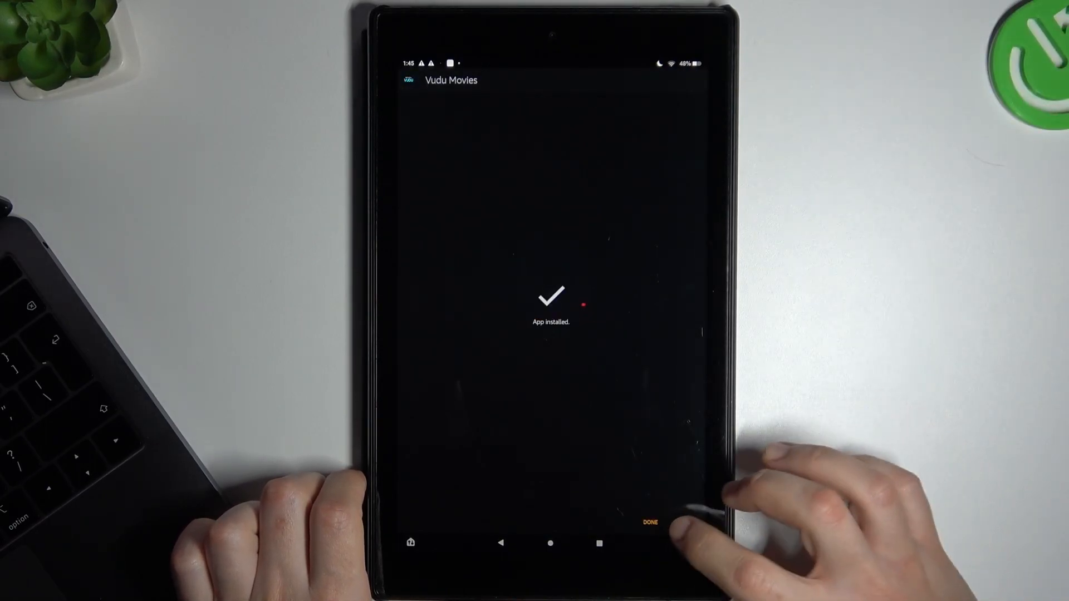
click(649, 522)
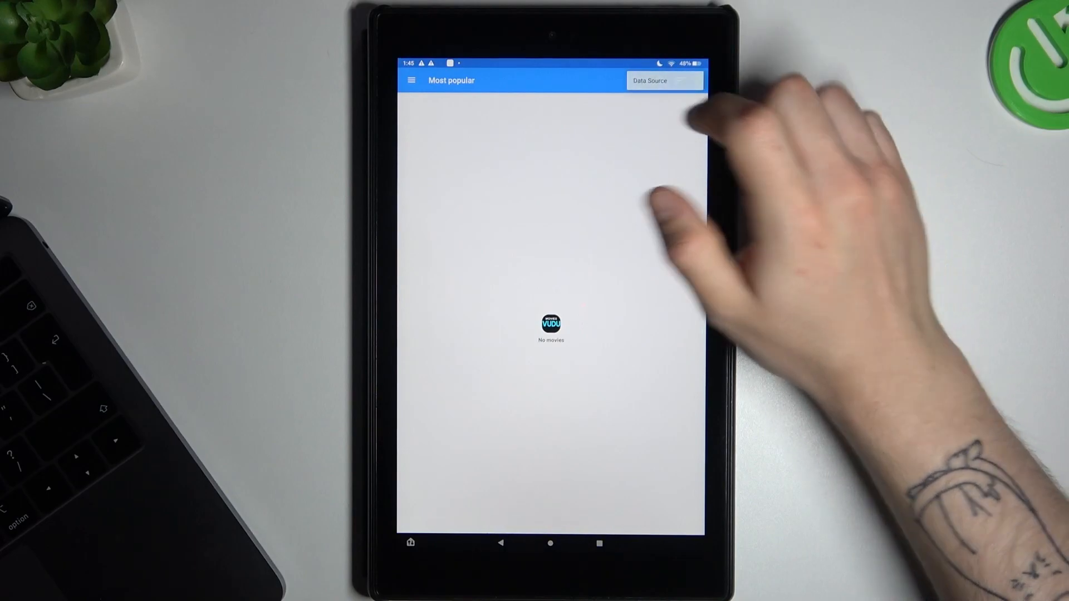
click(412, 81)
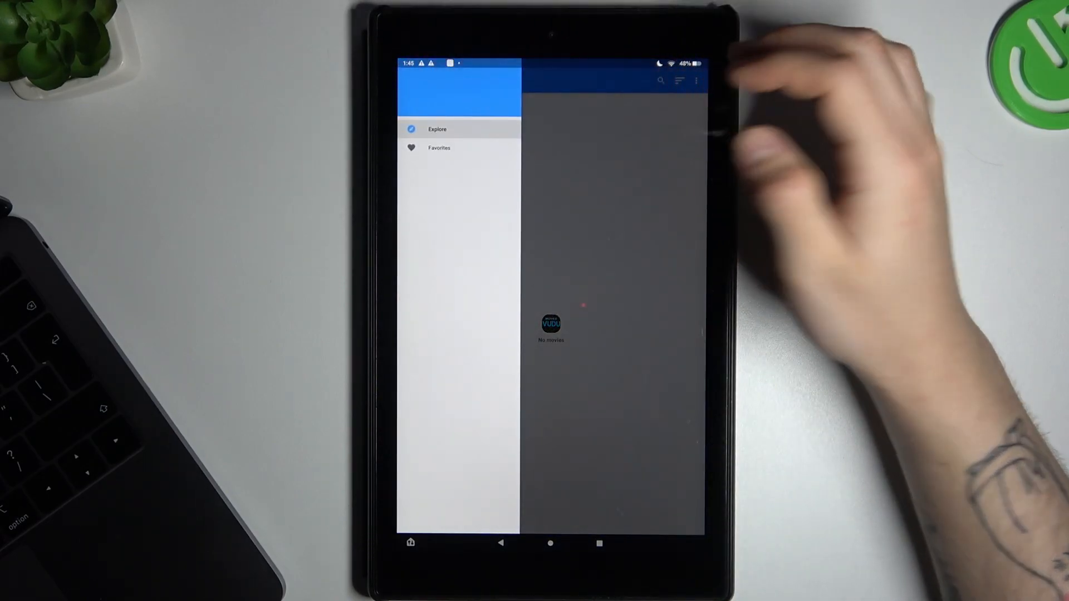
click(678, 80)
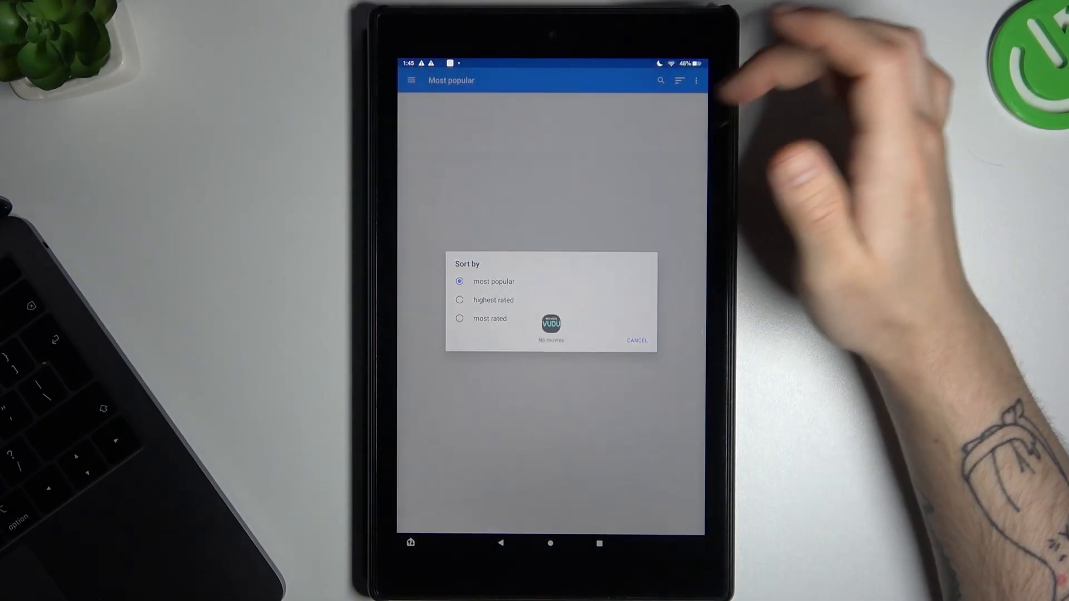